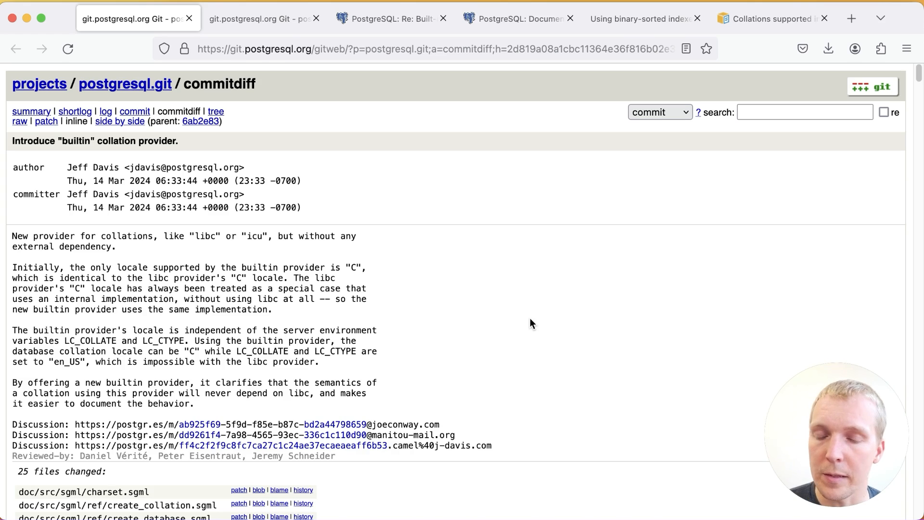
mouse_move(526, 341)
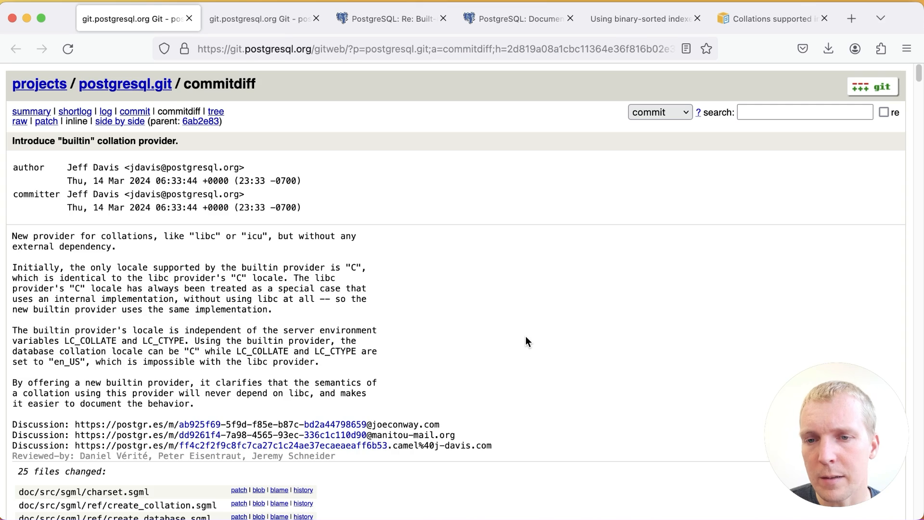
mouse_move(387, 119)
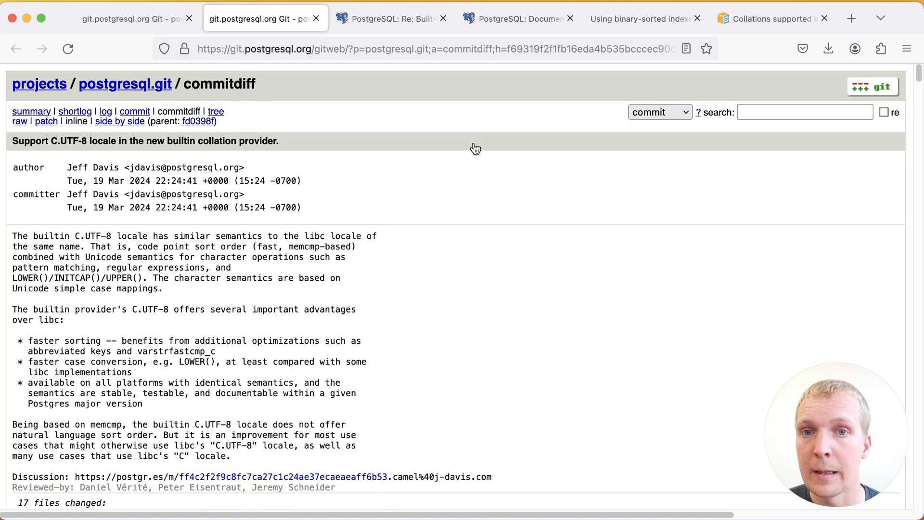
Step: Bring up the binary-sorted indexes post at its linguistic versus binary order comparison table
click(637, 18)
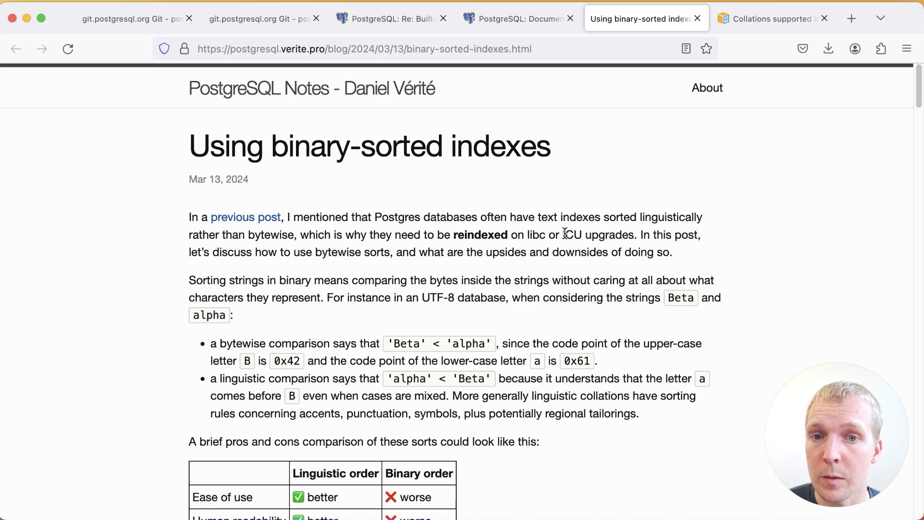
mouse_move(584, 286)
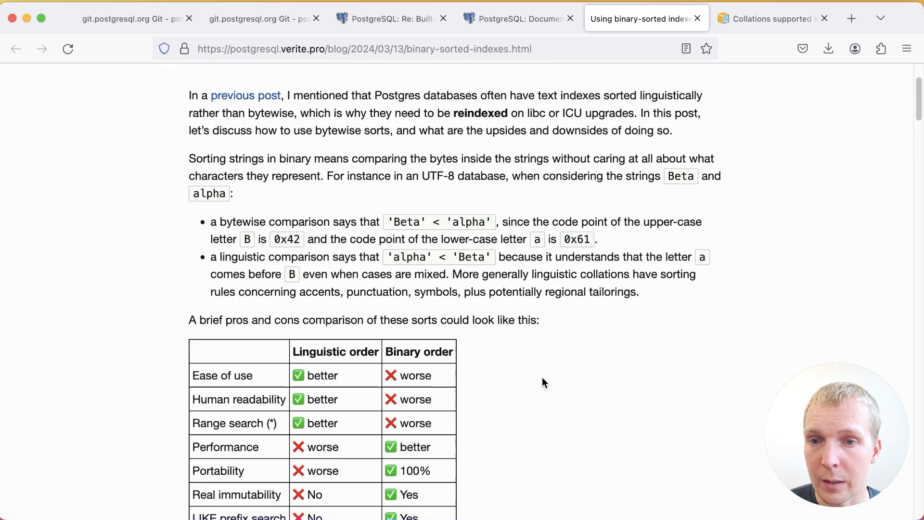
scroll(down, 3)
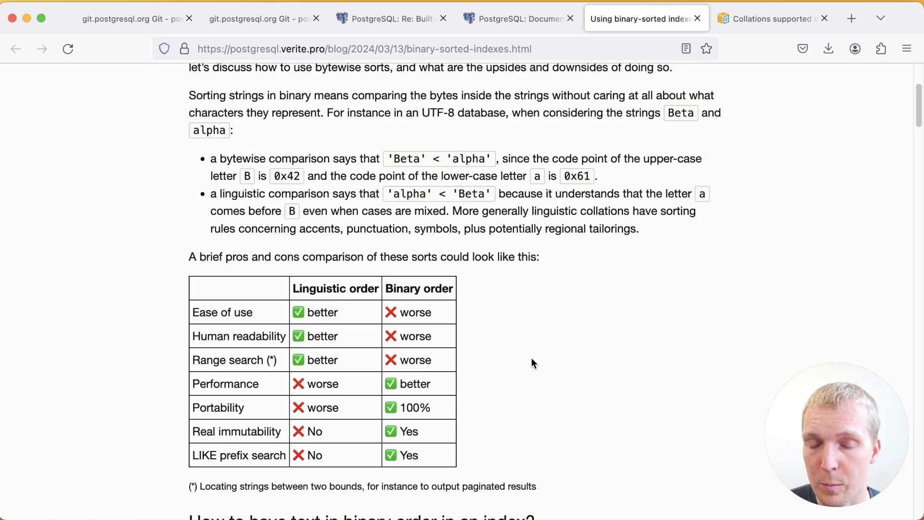
scroll(down, 3)
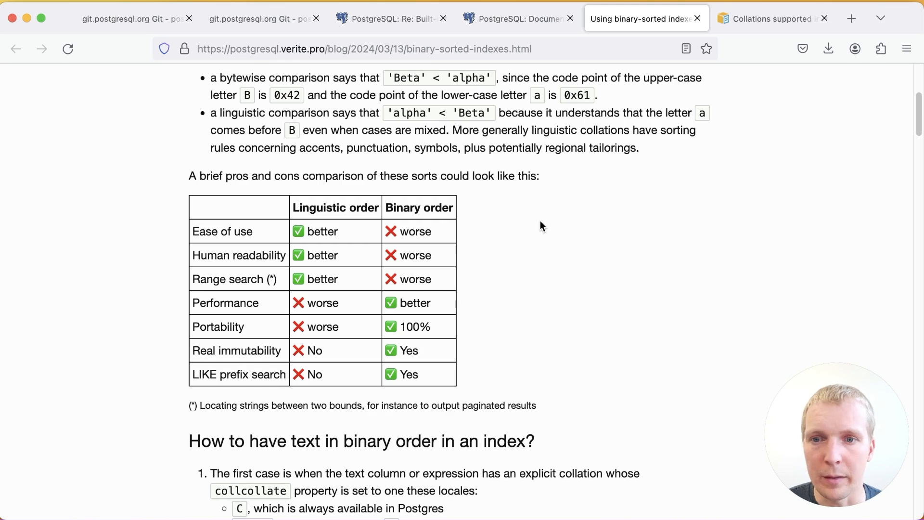
mouse_move(521, 267)
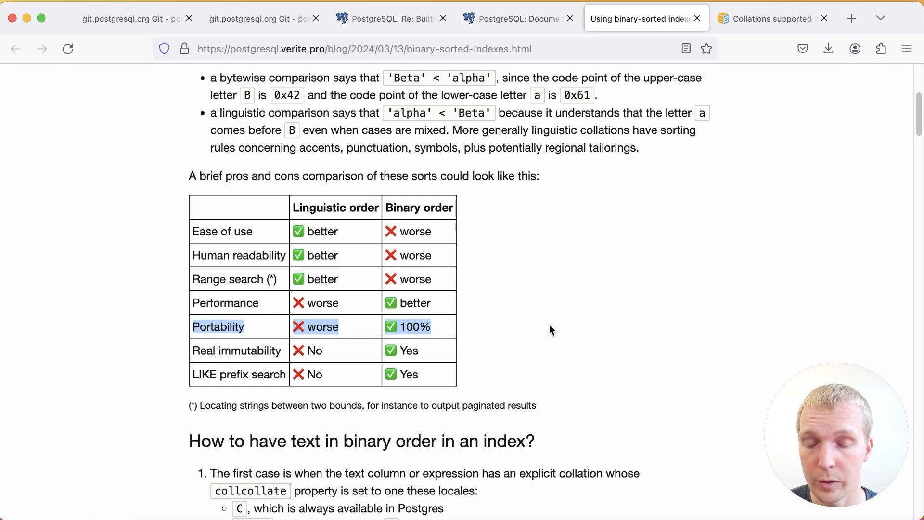
Step: Highlight $LANG, initdb and indexes in the default locale inheritance chain
scroll(down, 3)
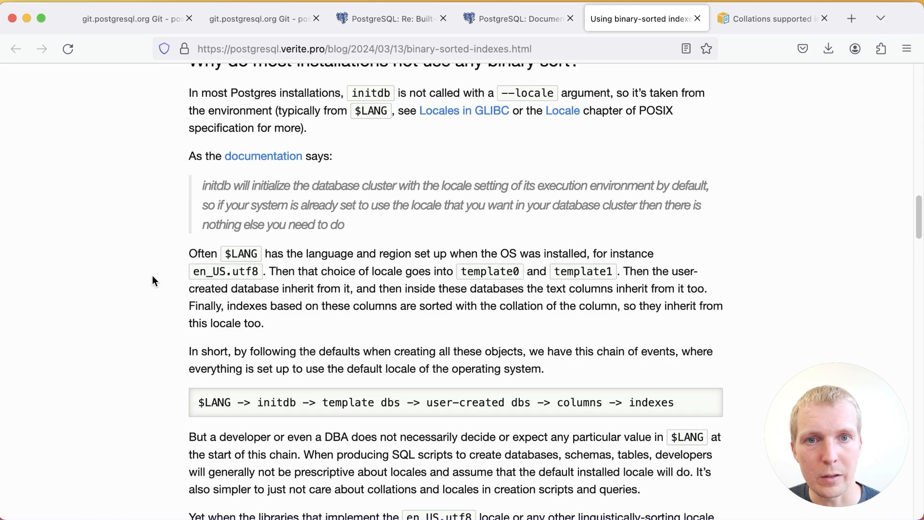
scroll(down, 3)
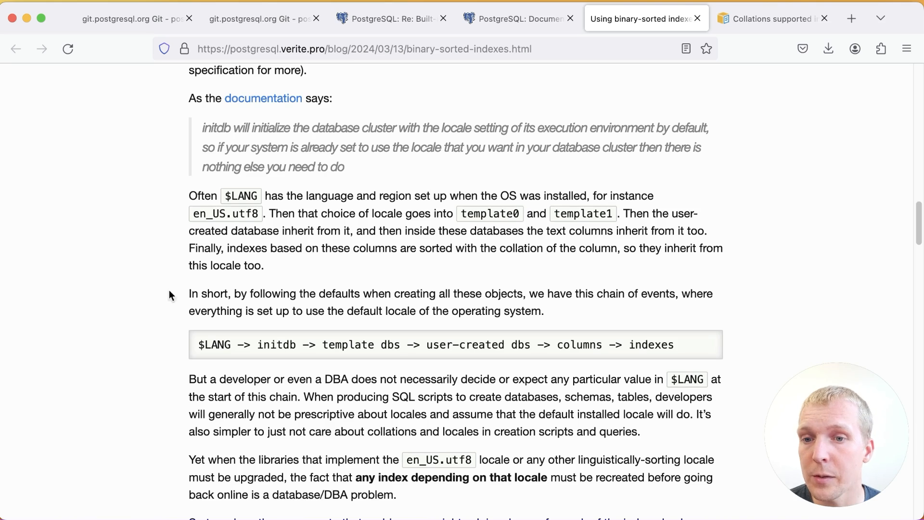
double_click(214, 345)
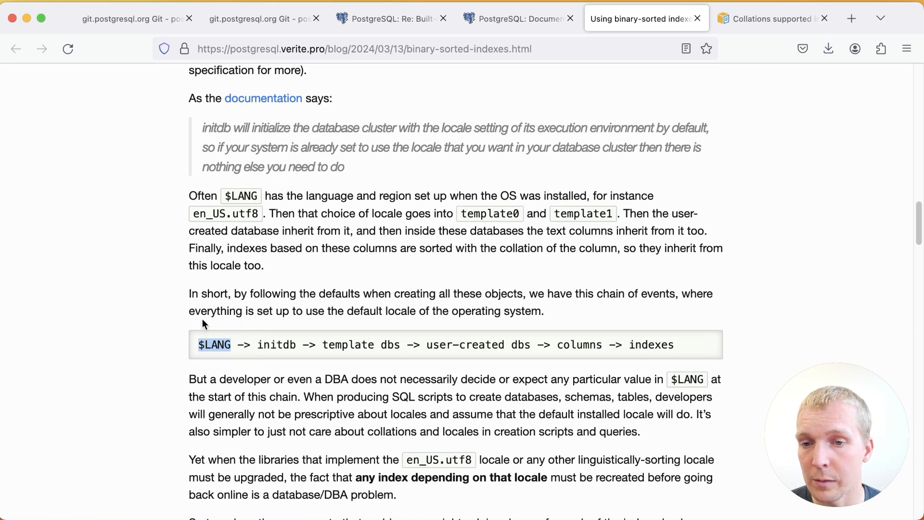
mouse_move(177, 294)
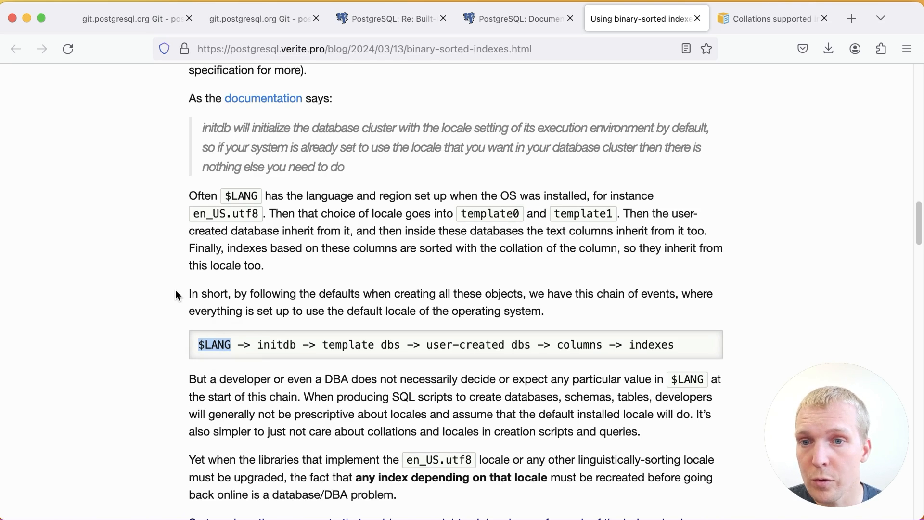
double_click(226, 214)
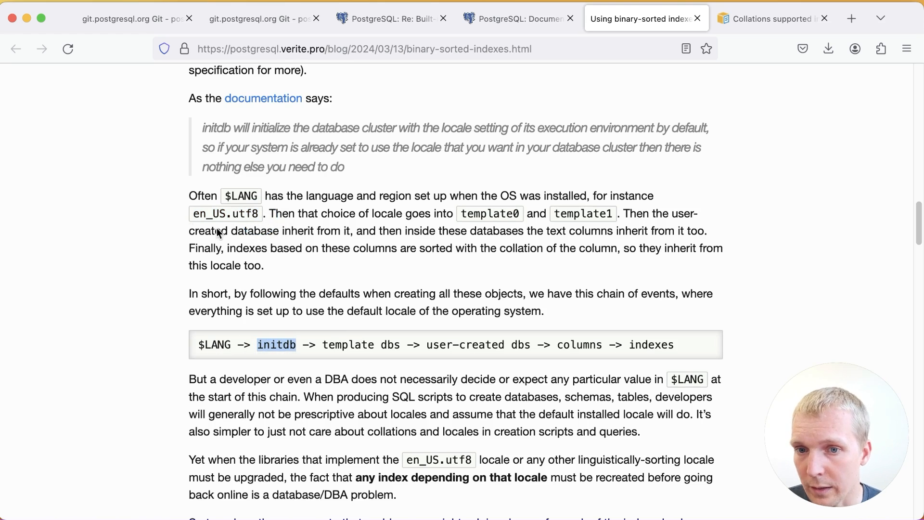
double_click(348, 345)
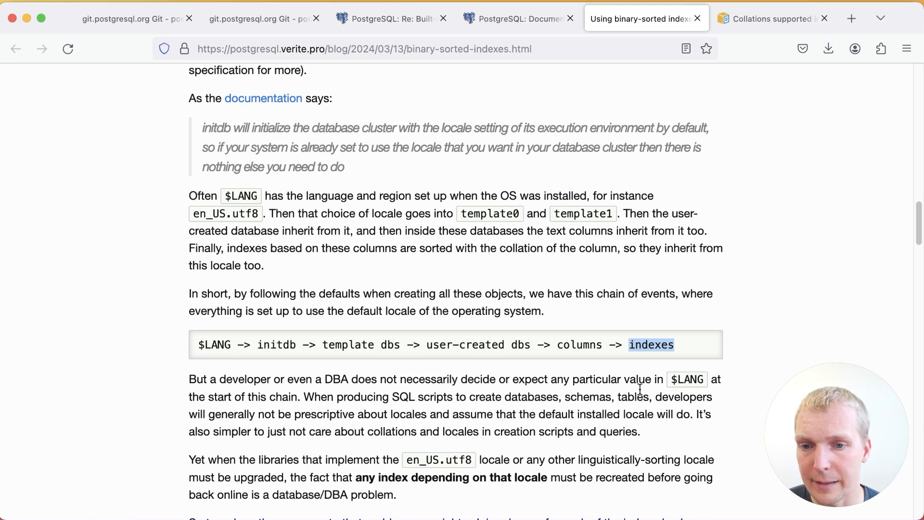
Step: Reach the C.utf8 collation section and highlight part of its initcap example
scroll(down, 3)
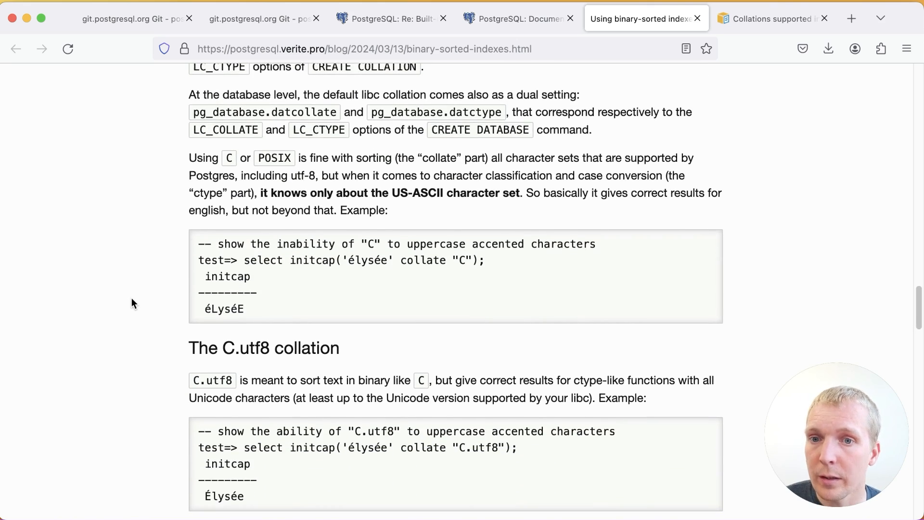
scroll(down, 3)
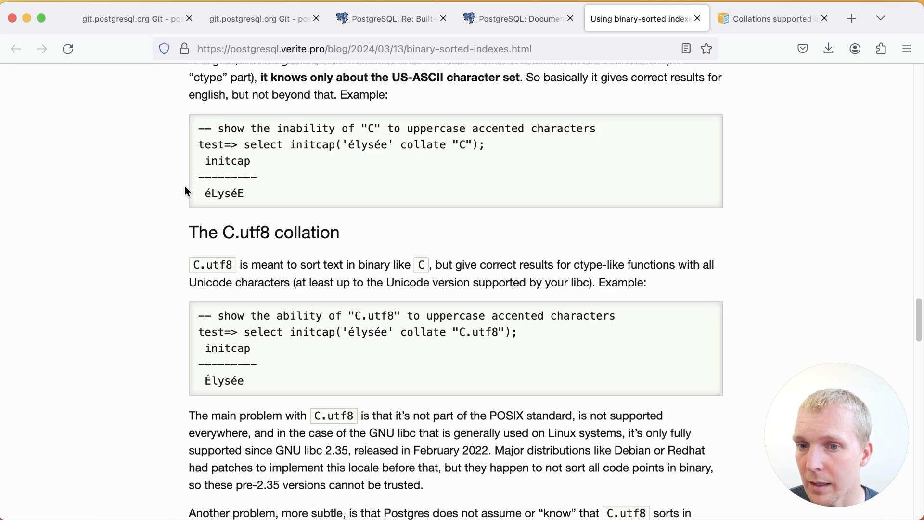
scroll(down, 3)
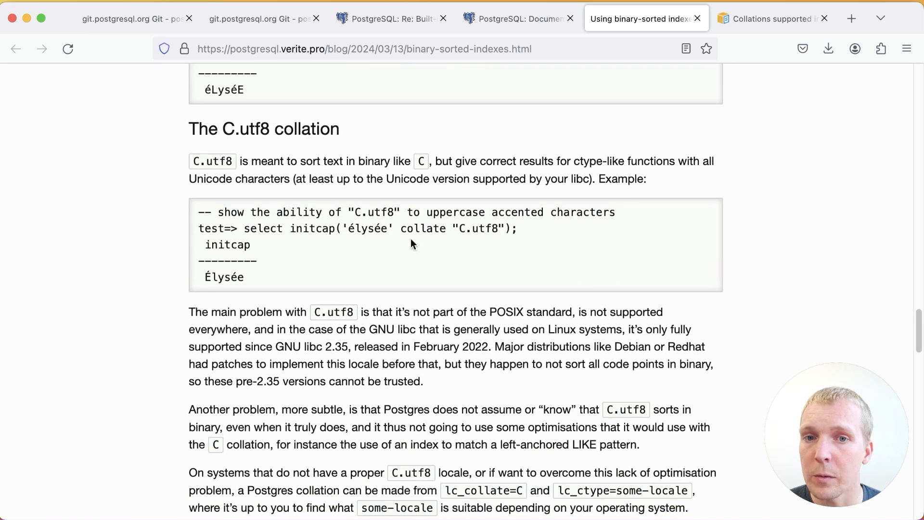
double_click(482, 229)
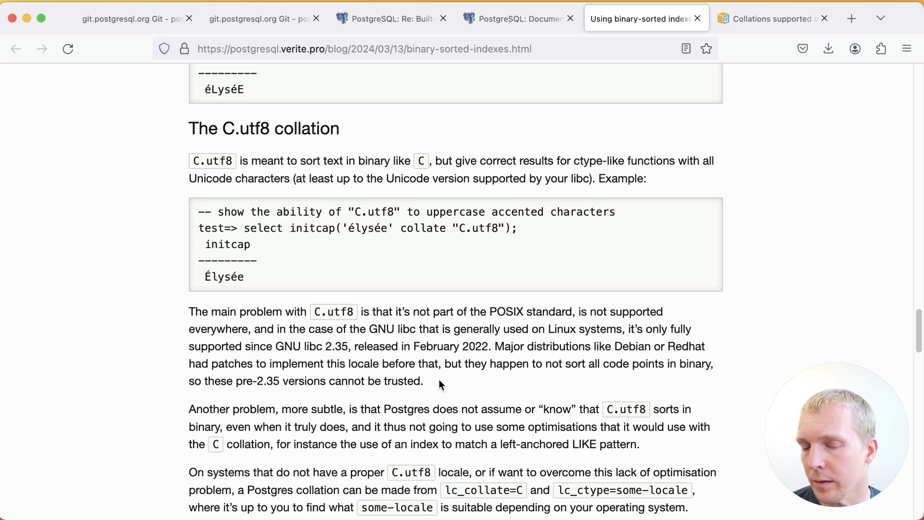
mouse_move(445, 276)
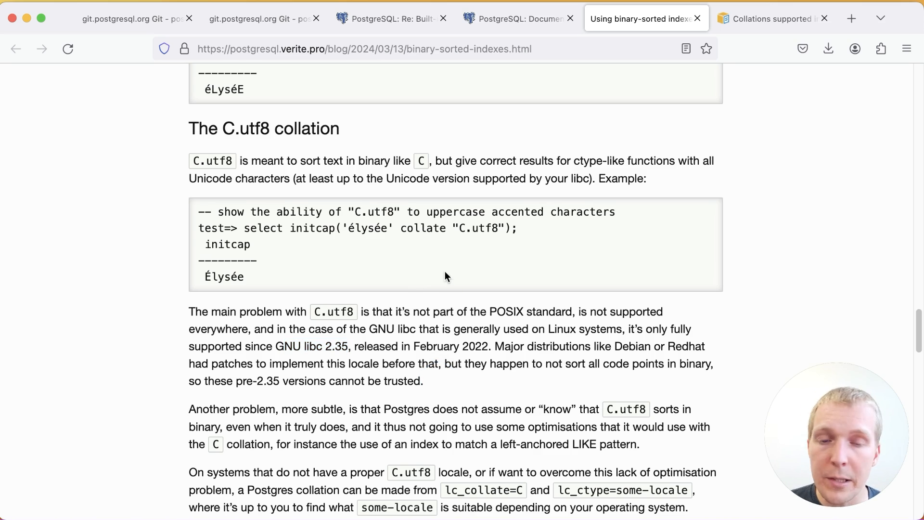
mouse_move(441, 266)
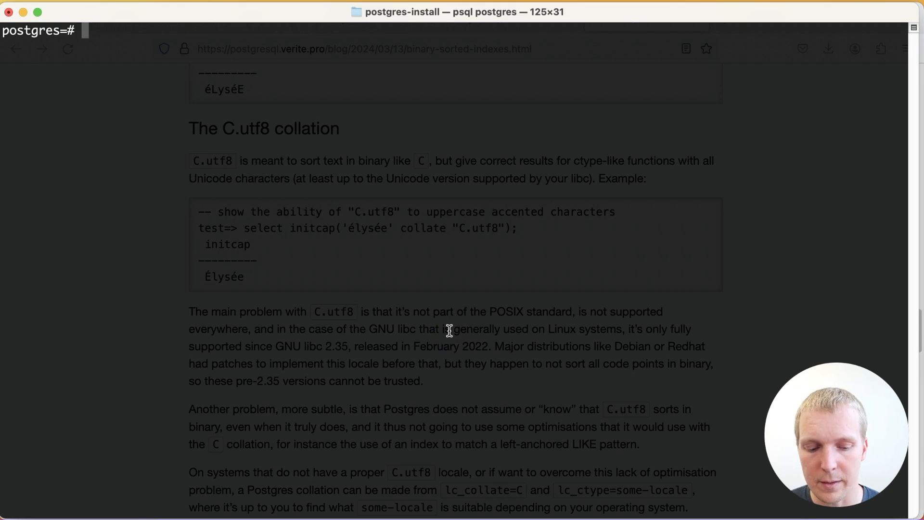
Step: List databases with \l, connect to the test databases and time the million-row text sort
text(\l)
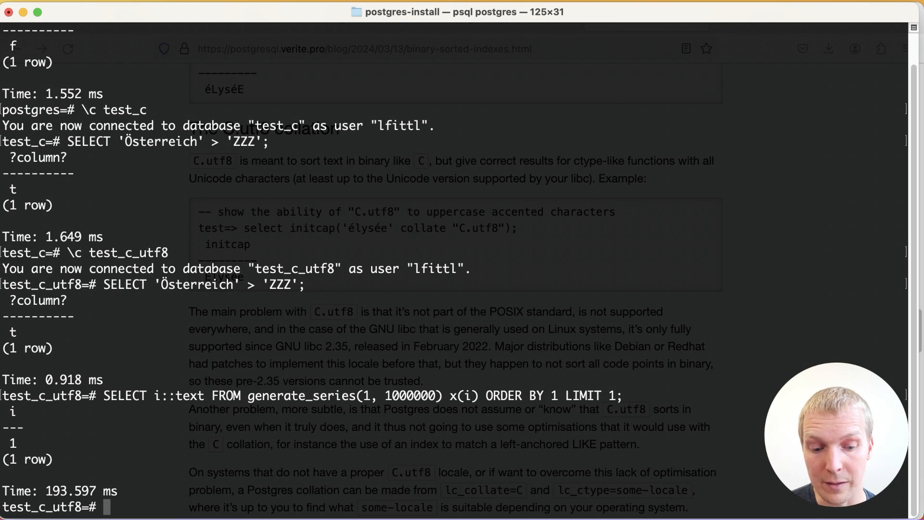
text(\c test_c)
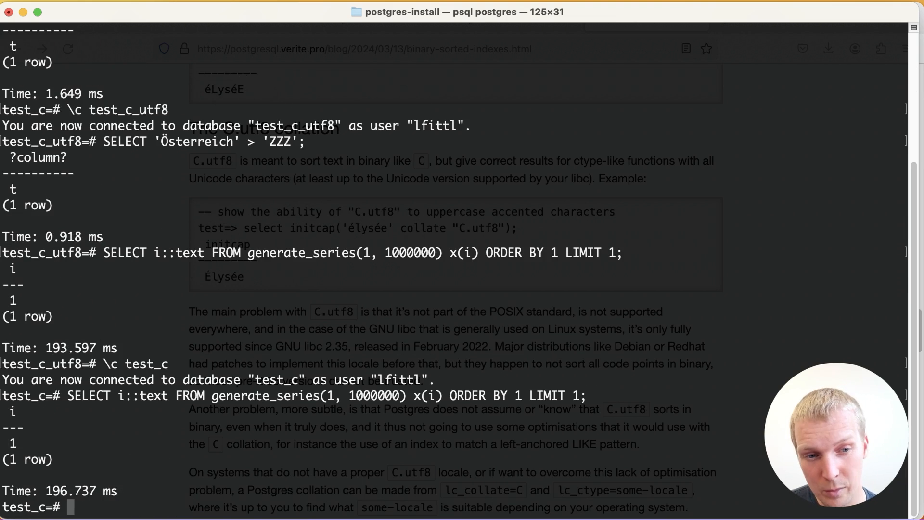
text(SELECT i::text FROM generate_series(1, 1000000) x(i) ORDER BY 1 LIMIT 1;)
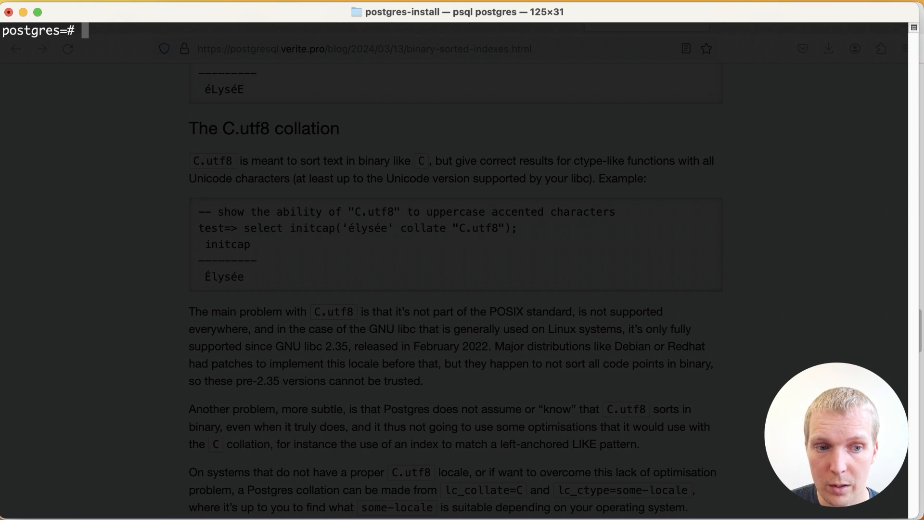
Step: Rerun the million-row sort with COLLATE "C" to compare about 461 ms default against about 190 ms
text(SELECT i::text COLLATE 'C' FROM generate_series(1, 1000000) x(i) ORDER BY 1 LIMIT 1;)
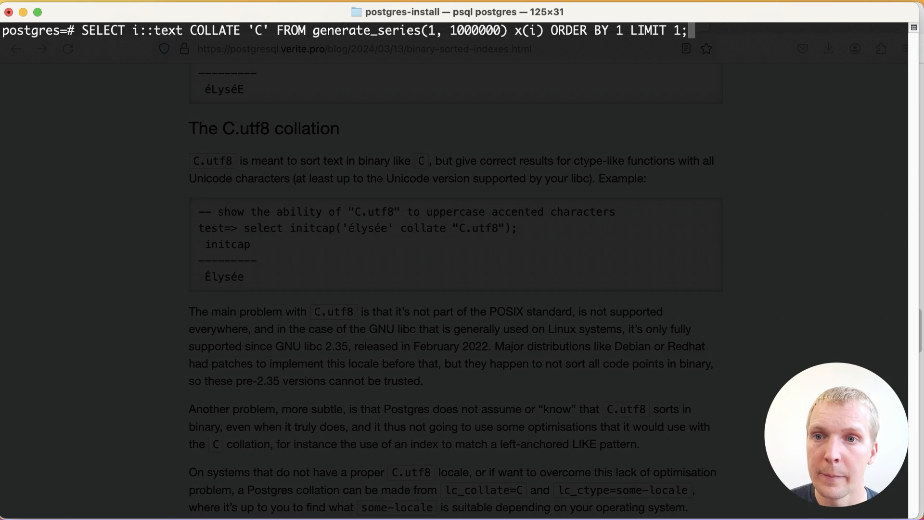
key(Return)
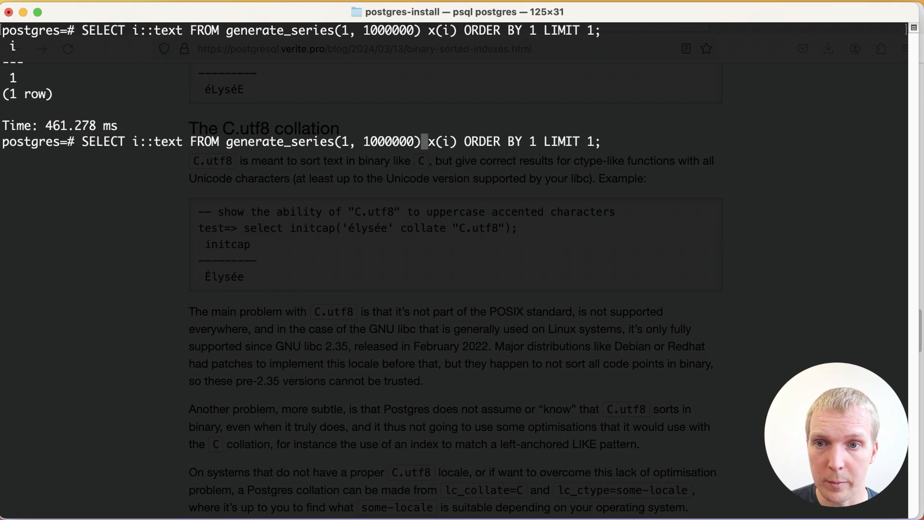
text(COLLATE ")
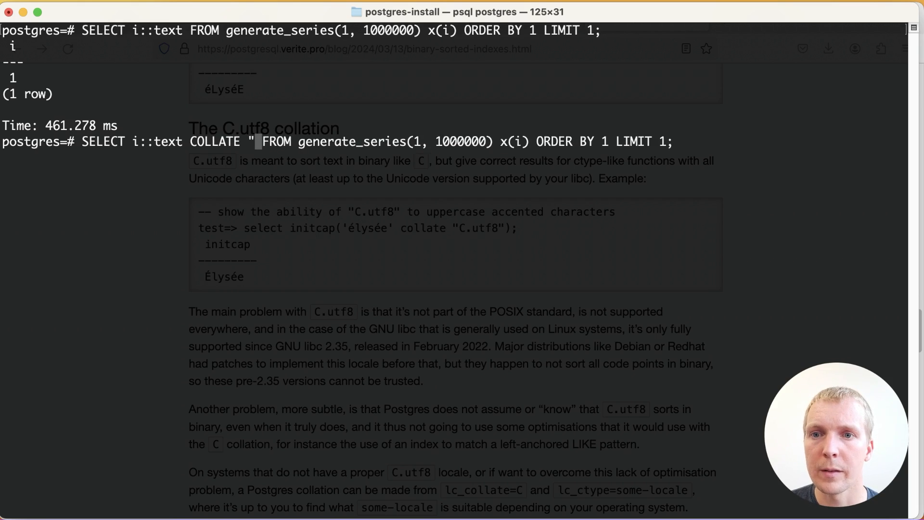
text(C)
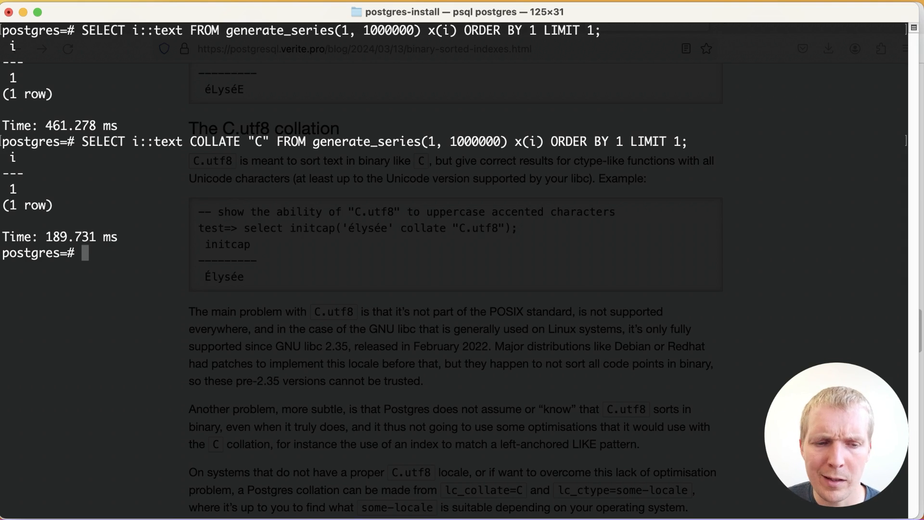
Step: Bring up the AWS Collations supported in RDS for PostgreSQL documentation page
click(766, 18)
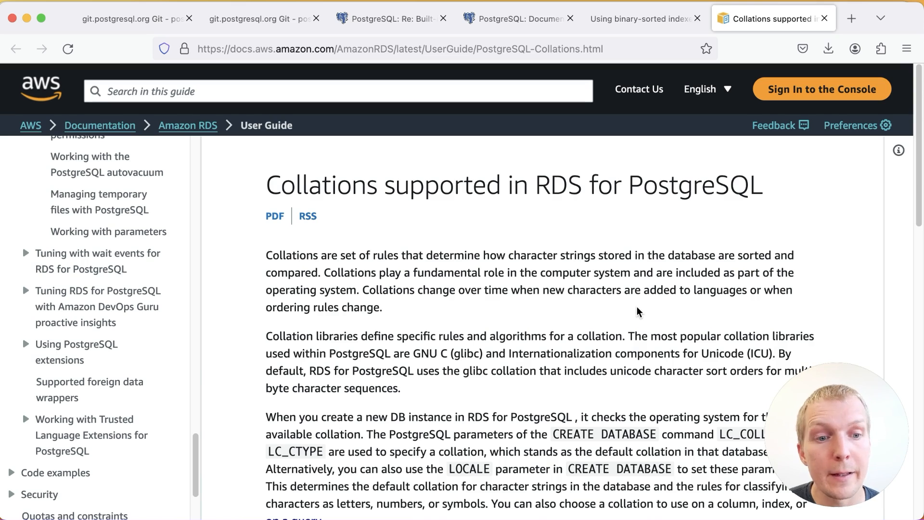
scroll(down, 3)
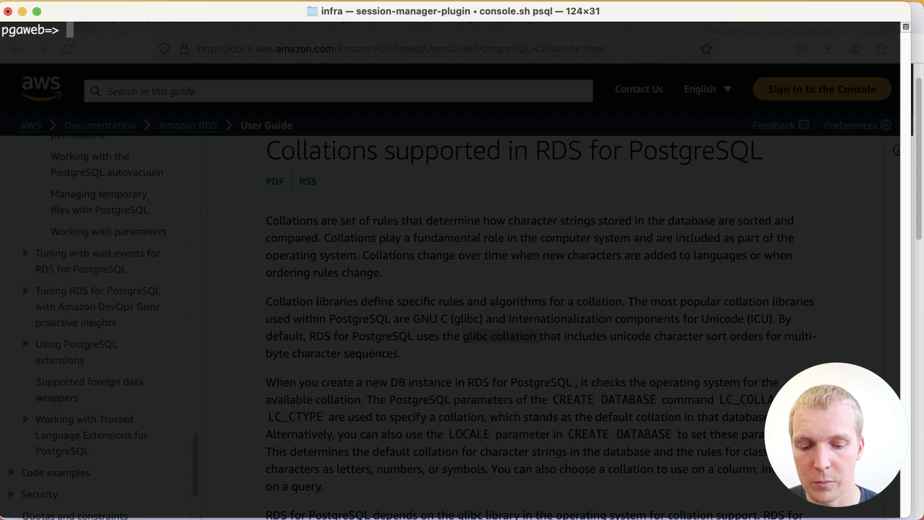
Step: On RDS, list the libc en_US.UTF-8 databases and time the million-row sort at about 404 ms
text(\l)
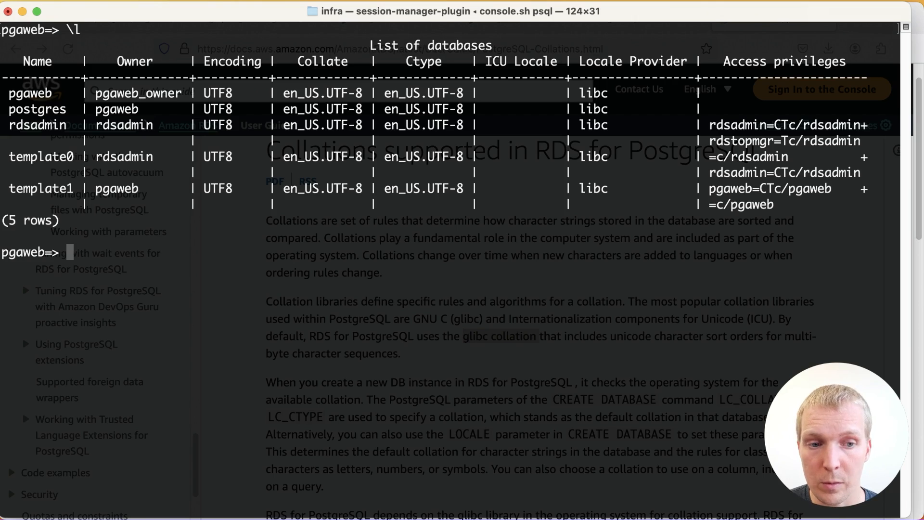
text(SELECT i::text FROM generate_series(1, 1000000) x(i) ORDER BY 1 LIMIT 1;)
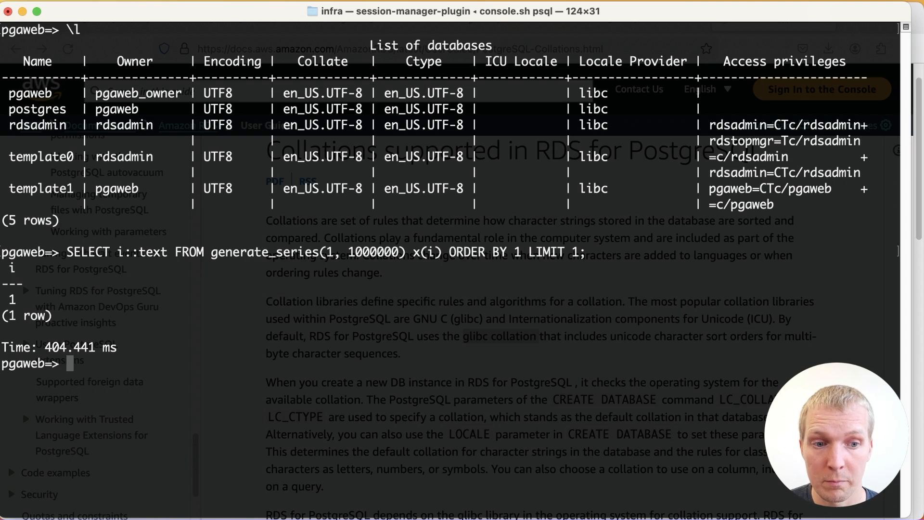
text(SELECT i::text FROM generate_series(1, 1000000) x(i) ORDER BY 1 LIMIT 1;)
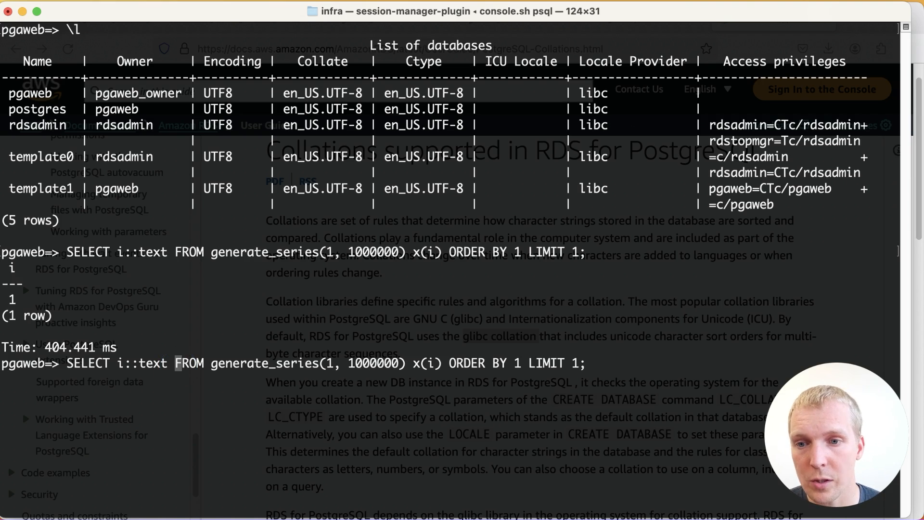